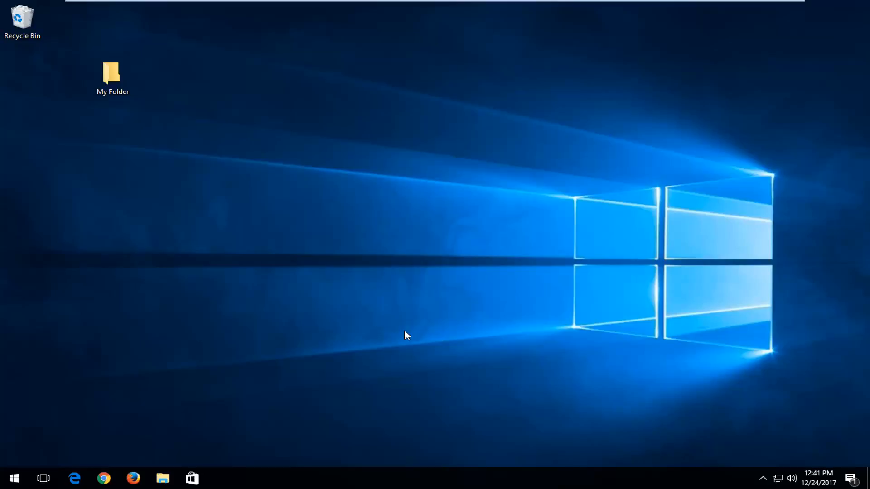
pyautogui.moveTo(155, 139)
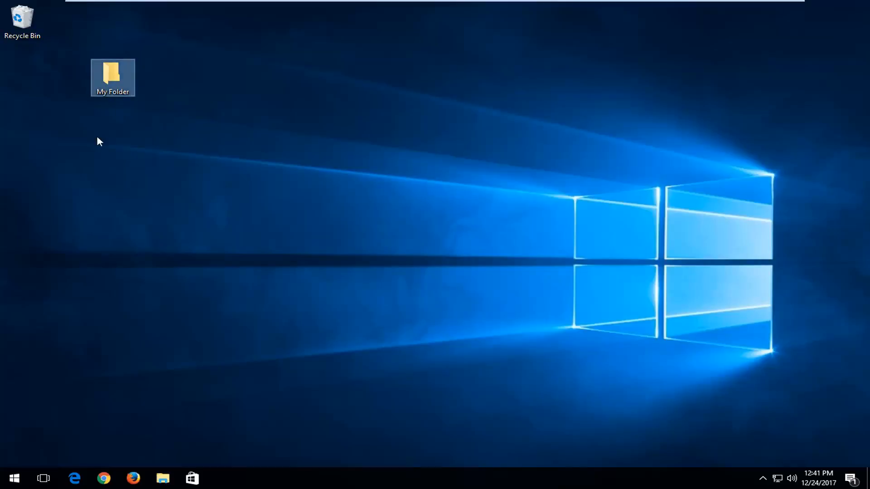
pyautogui.moveTo(73, 147)
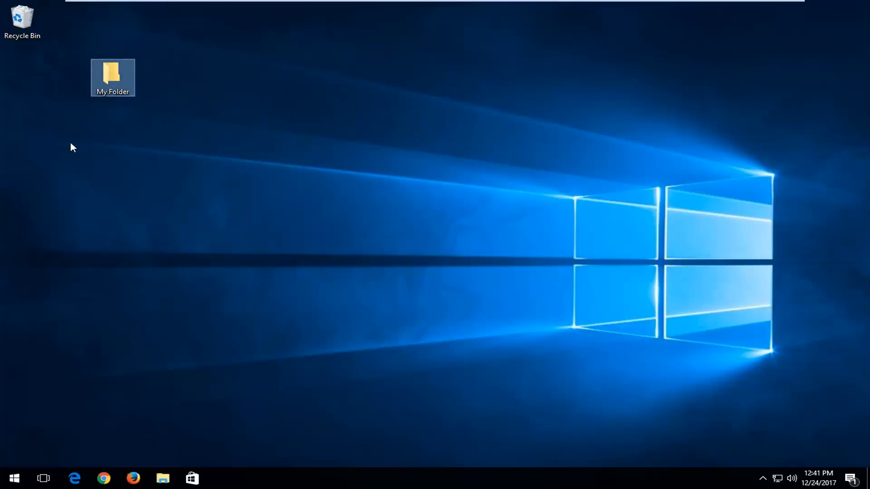
# - Bring up the Start menu's app list from the desktop
pyautogui.click(13, 478)
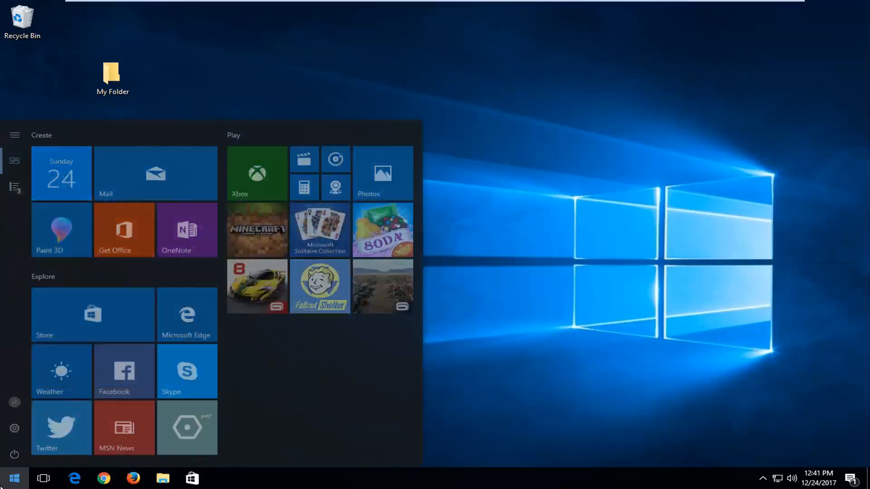
# - Search 'this pc', browse Local Disk (C:) and its Users folder, then close File Explorer
pyautogui.write('tyhis pc')
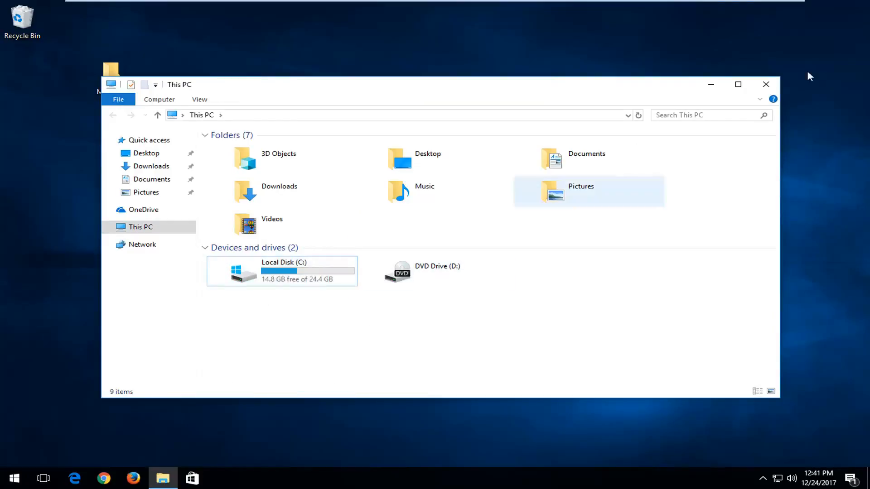
pyautogui.doubleClick(261, 271)
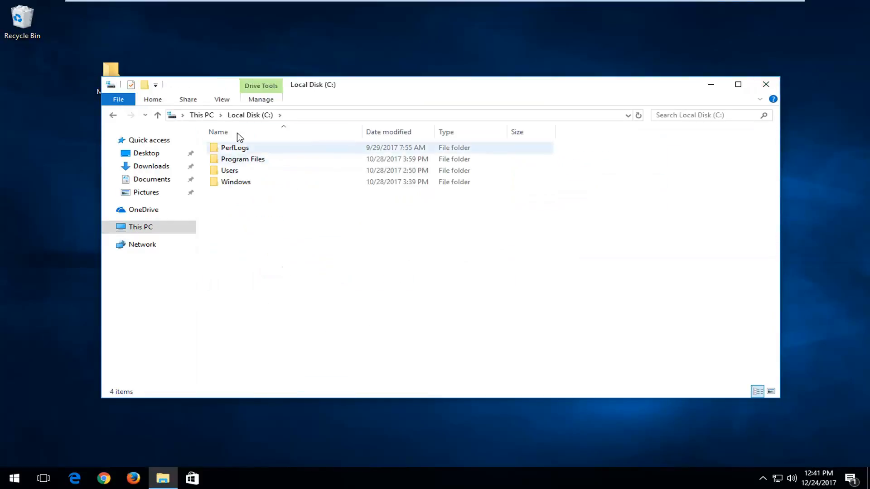
pyautogui.doubleClick(230, 170)
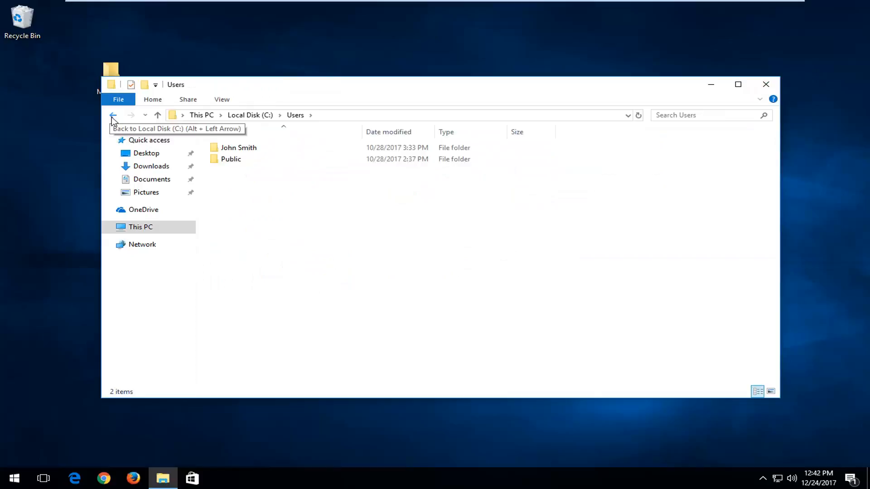
pyautogui.click(113, 115)
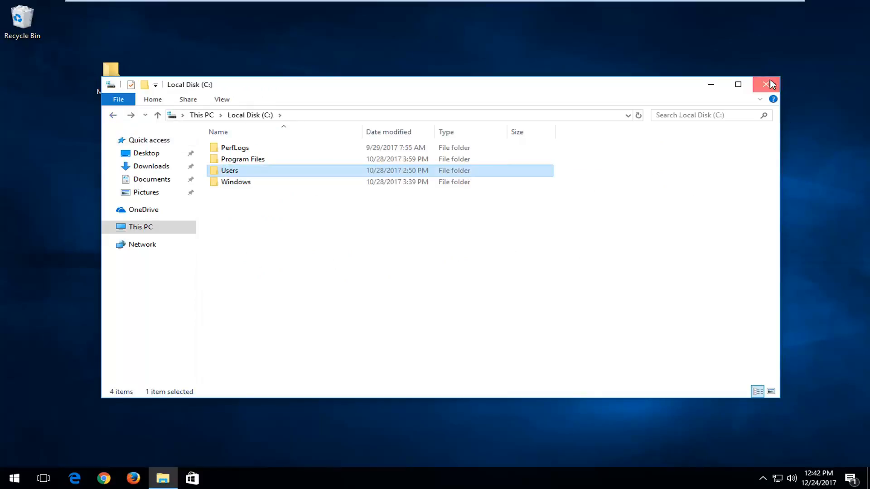
pyautogui.click(766, 84)
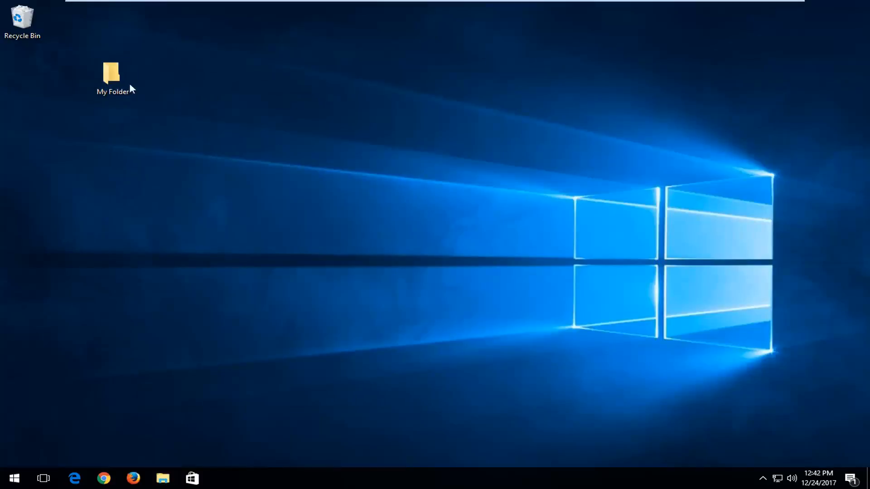
# - Show My Folder's Properties on the Security page listing its permissions
pyautogui.click(112, 78)
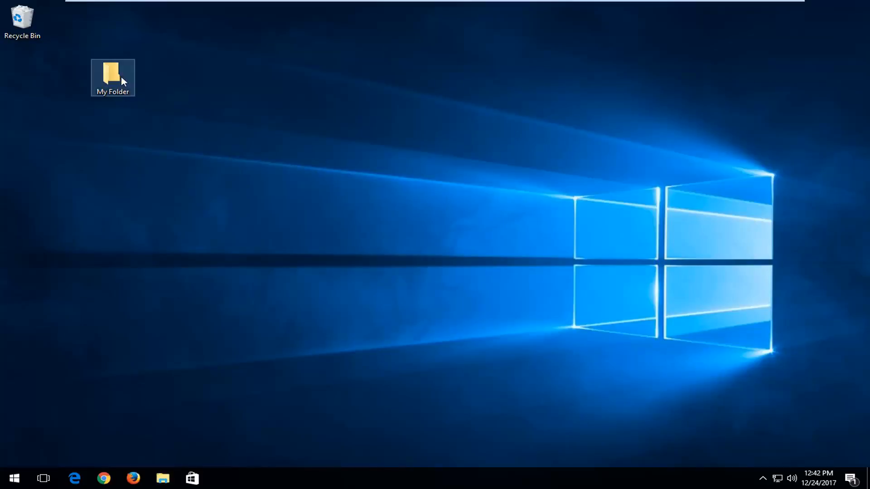
pyautogui.moveTo(113, 77)
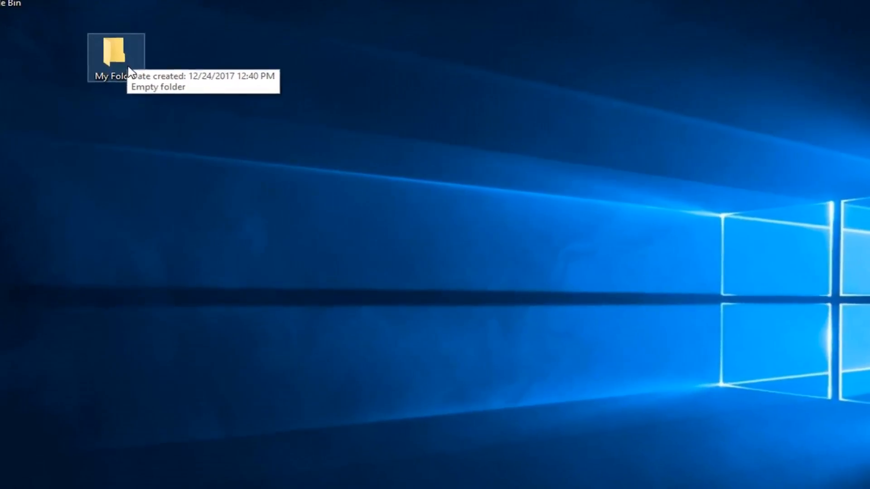
pyautogui.rightClick(116, 53)
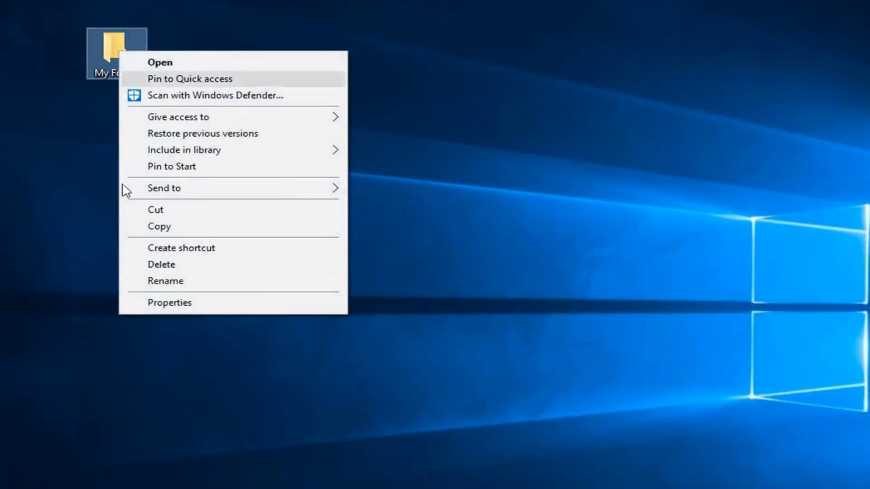
pyautogui.click(169, 302)
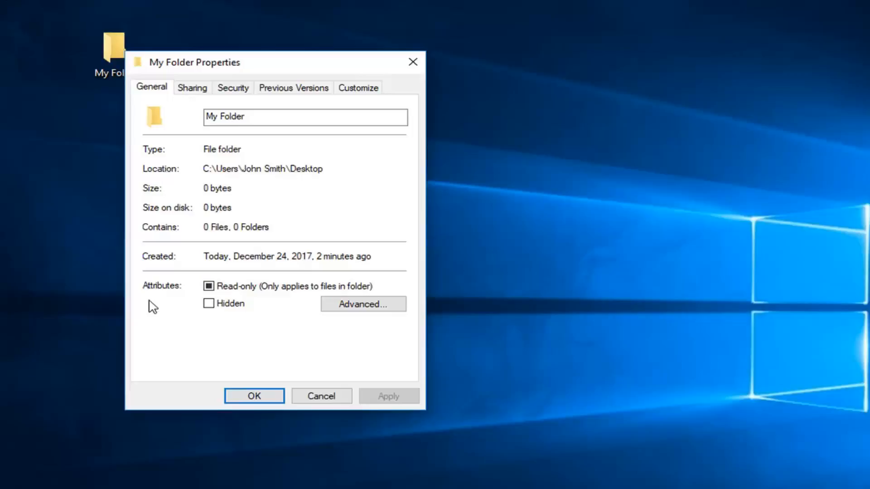
pyautogui.click(233, 87)
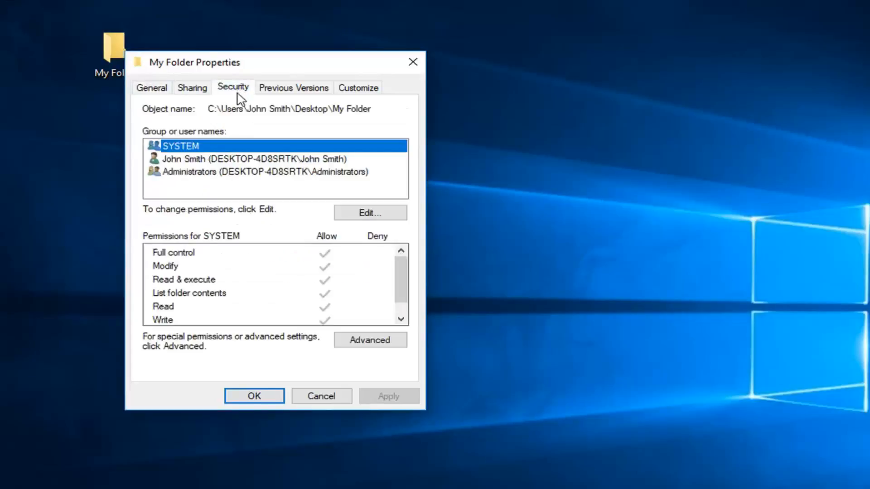
pyautogui.moveTo(186, 148)
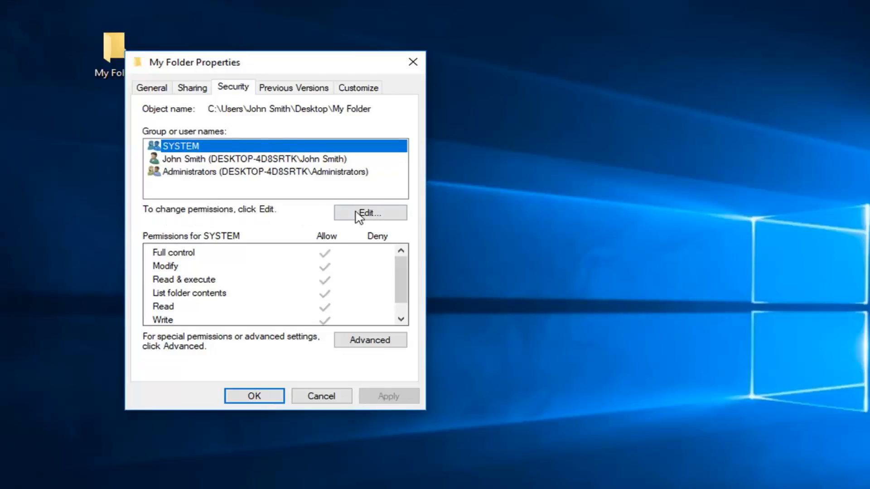
# - Edit My Folder's permissions and begin adding a new user or group
pyautogui.click(370, 212)
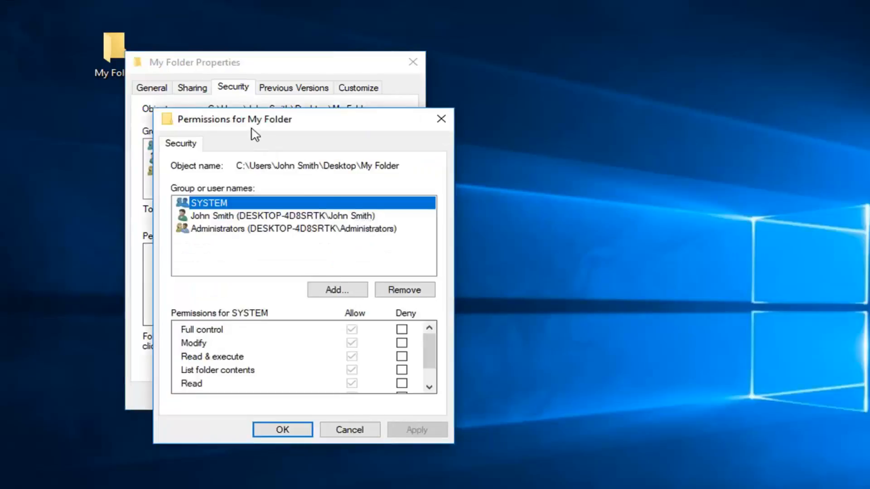
pyautogui.moveTo(233, 119); pyautogui.dragTo(209, 73)
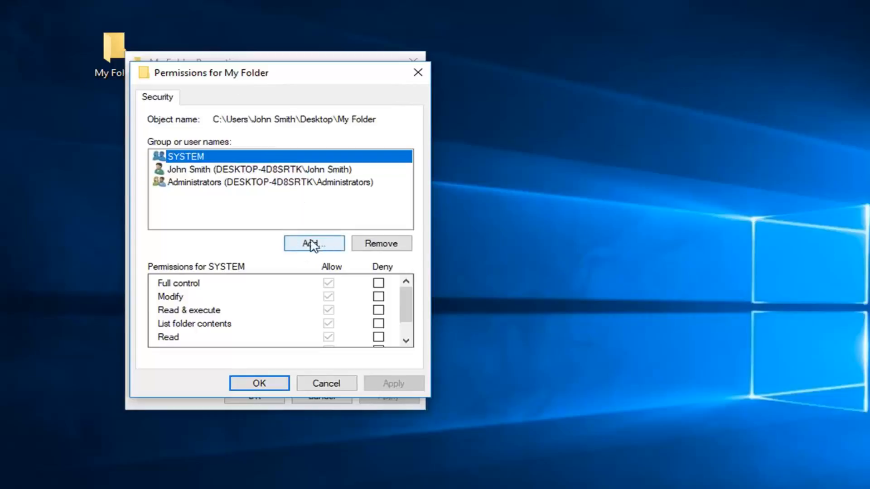
pyautogui.click(314, 243)
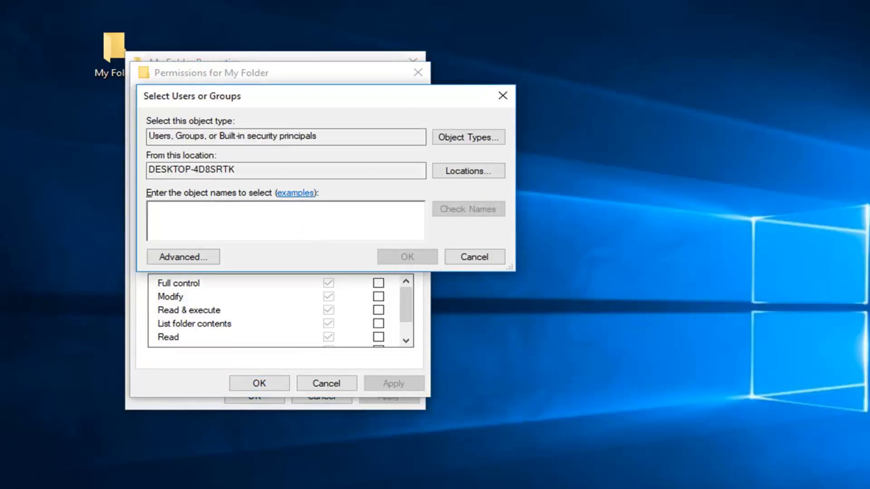
# - Find and add the Everyone group via Advanced search and Find Now
pyautogui.click(183, 257)
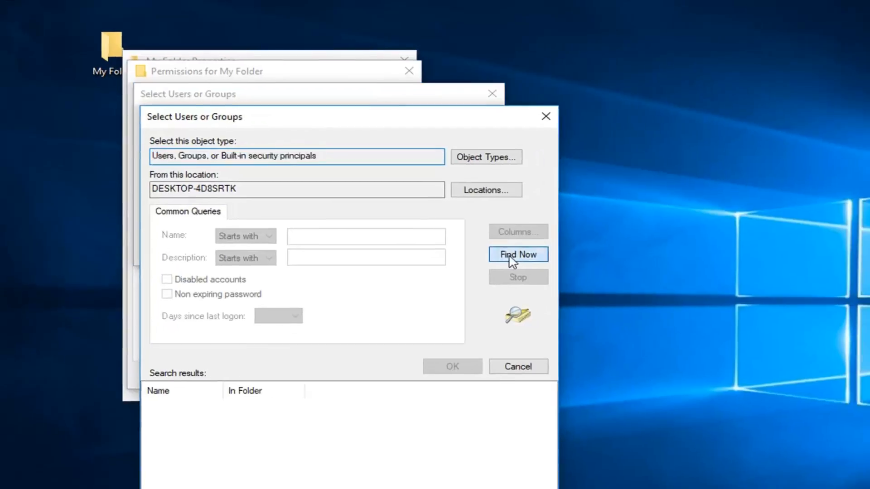
pyautogui.click(516, 253)
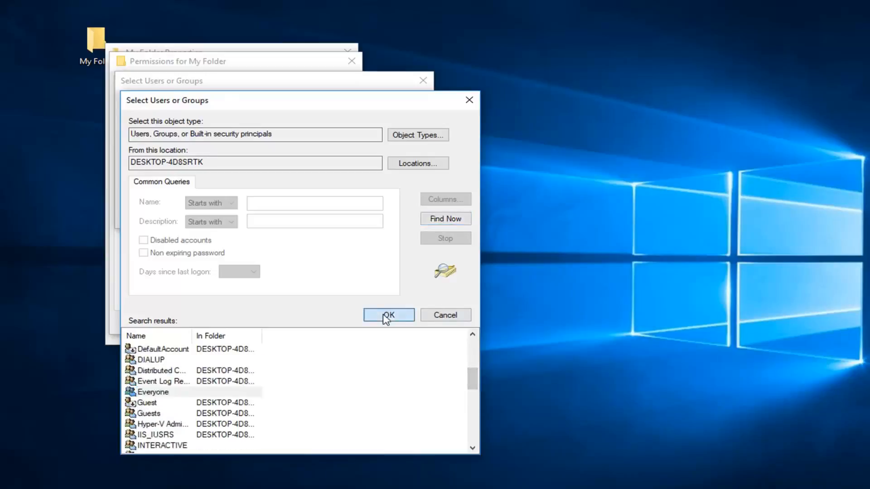
pyautogui.click(388, 315)
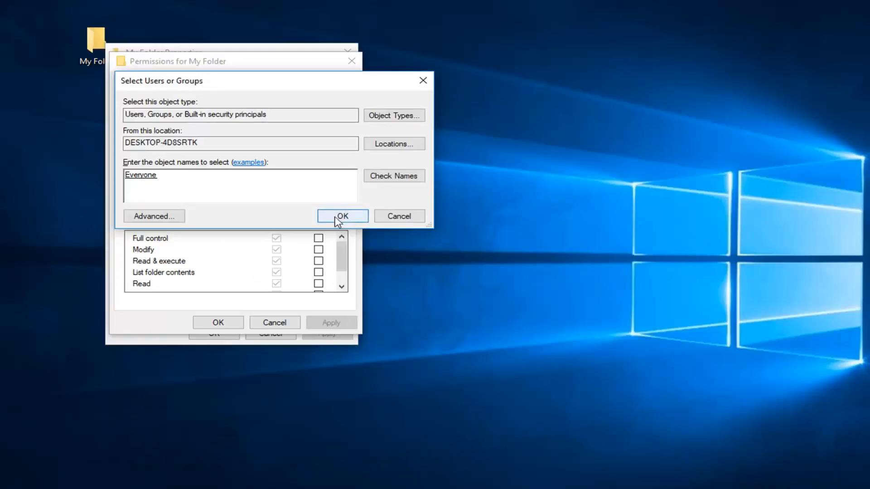
pyautogui.click(341, 215)
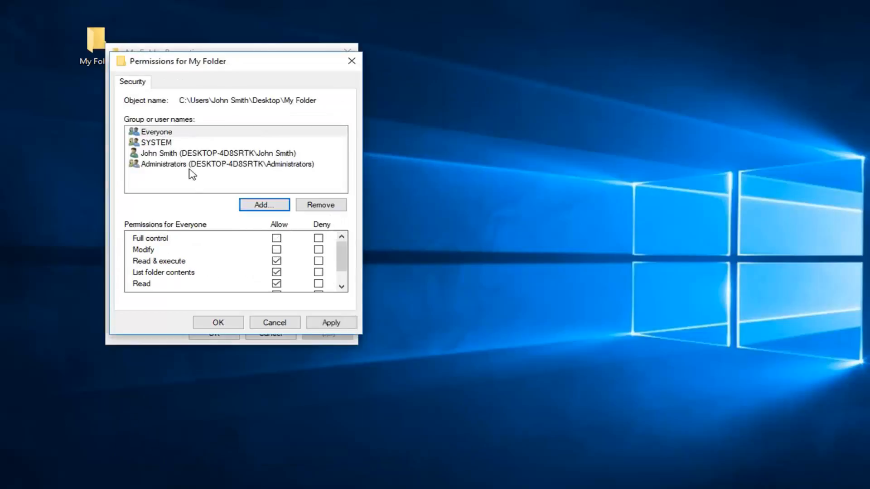
# - Tick Allow Full control for Everyone and review the granted permissions
pyautogui.click(157, 132)
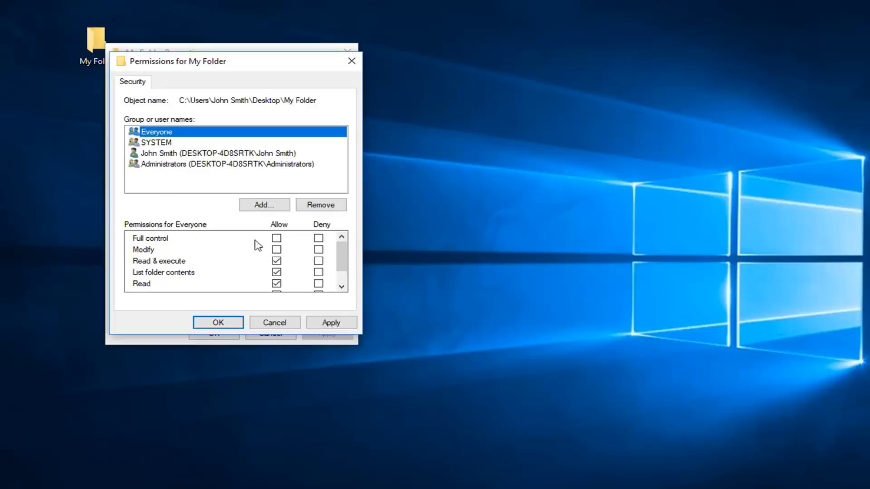
pyautogui.moveTo(210, 250)
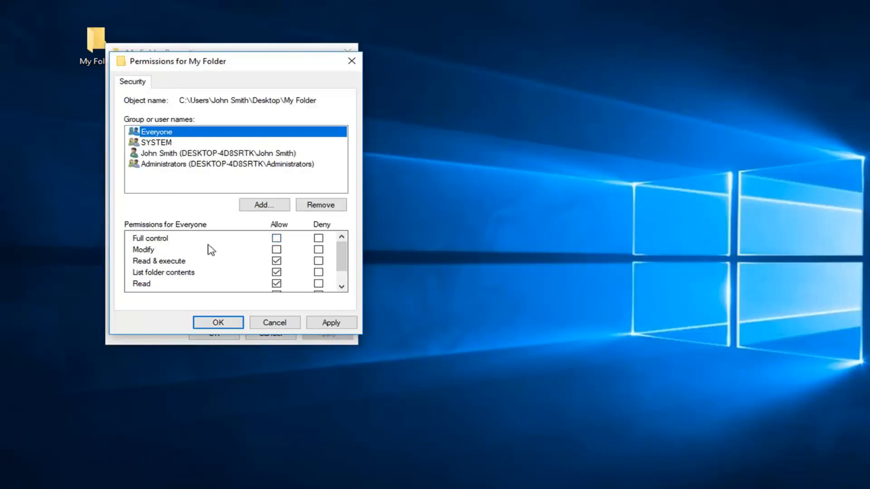
pyautogui.click(276, 238)
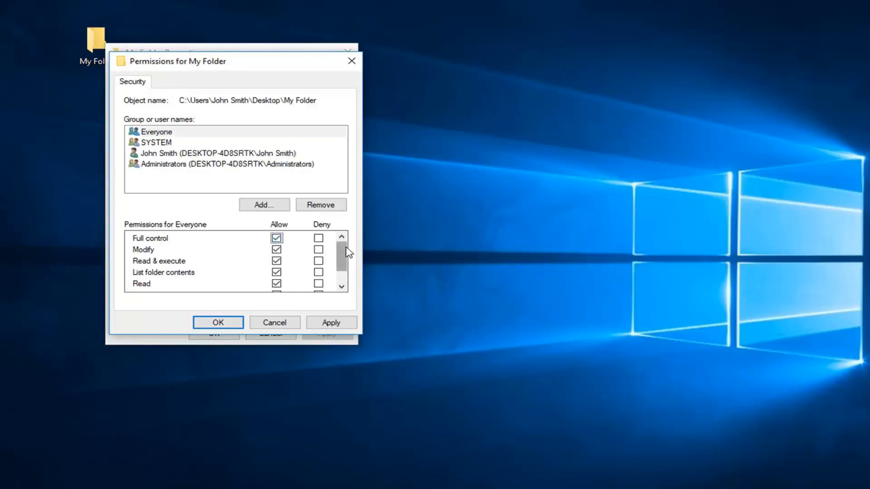
pyautogui.scroll(-3)
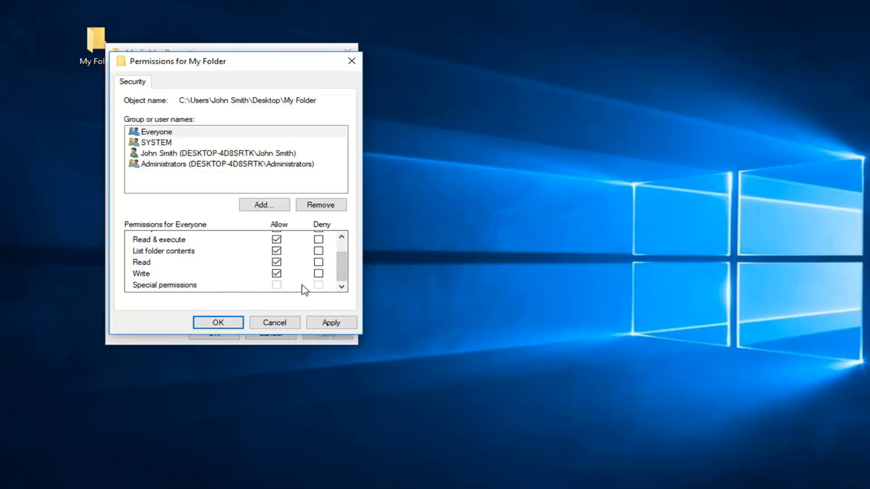
pyautogui.scroll(3)
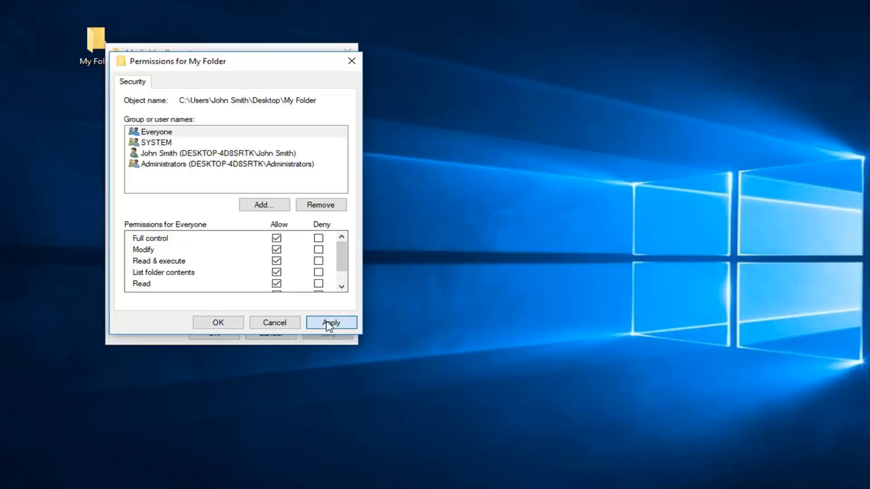
# - Confirm the Permissions and Properties dialogs to apply Everyone's Full control
pyautogui.click(329, 323)
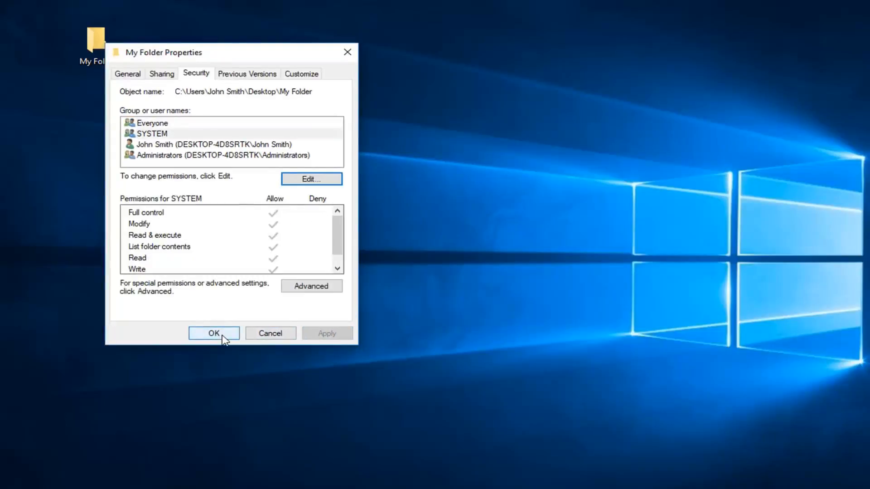
pyautogui.click(214, 332)
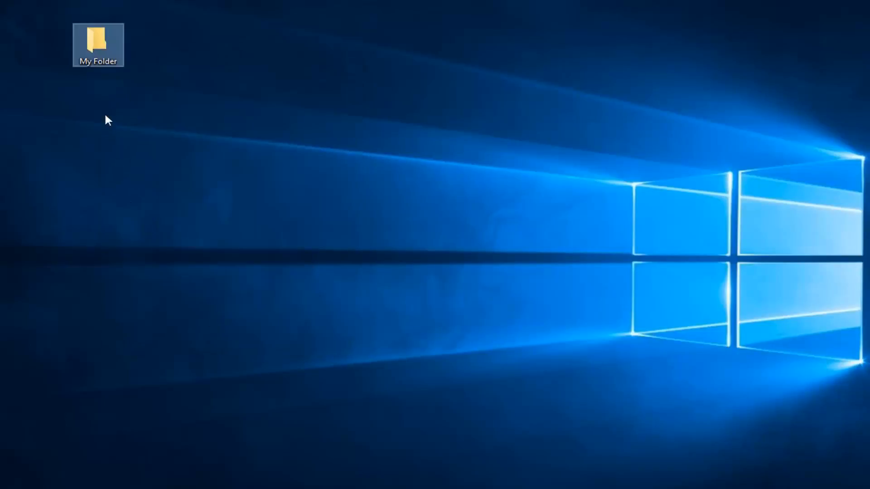